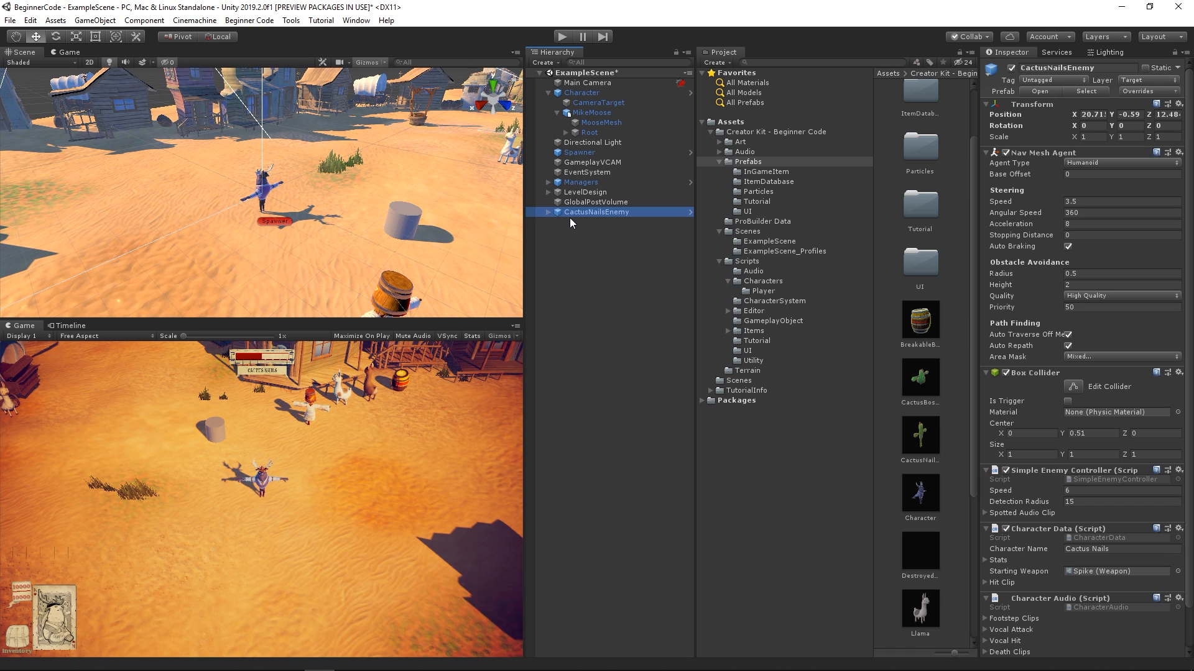
Unpack the CactusNailsEnemy and Character prefab instances with Unpack Prefab.
right_click(597, 211)
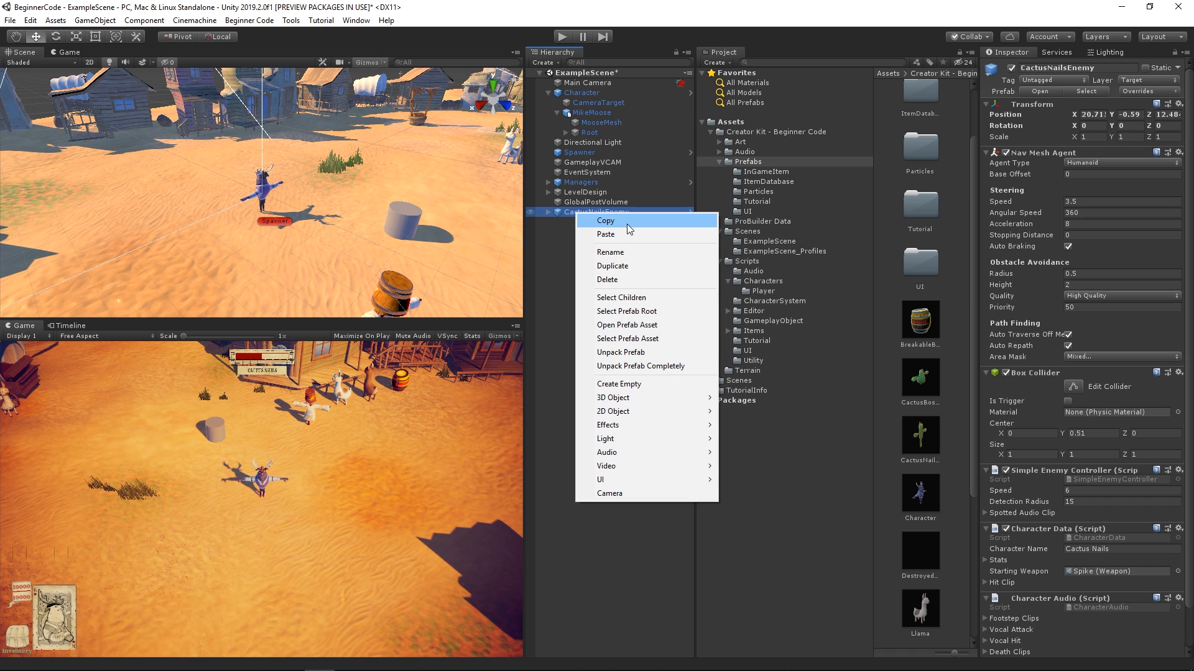
mouse_move(664, 285)
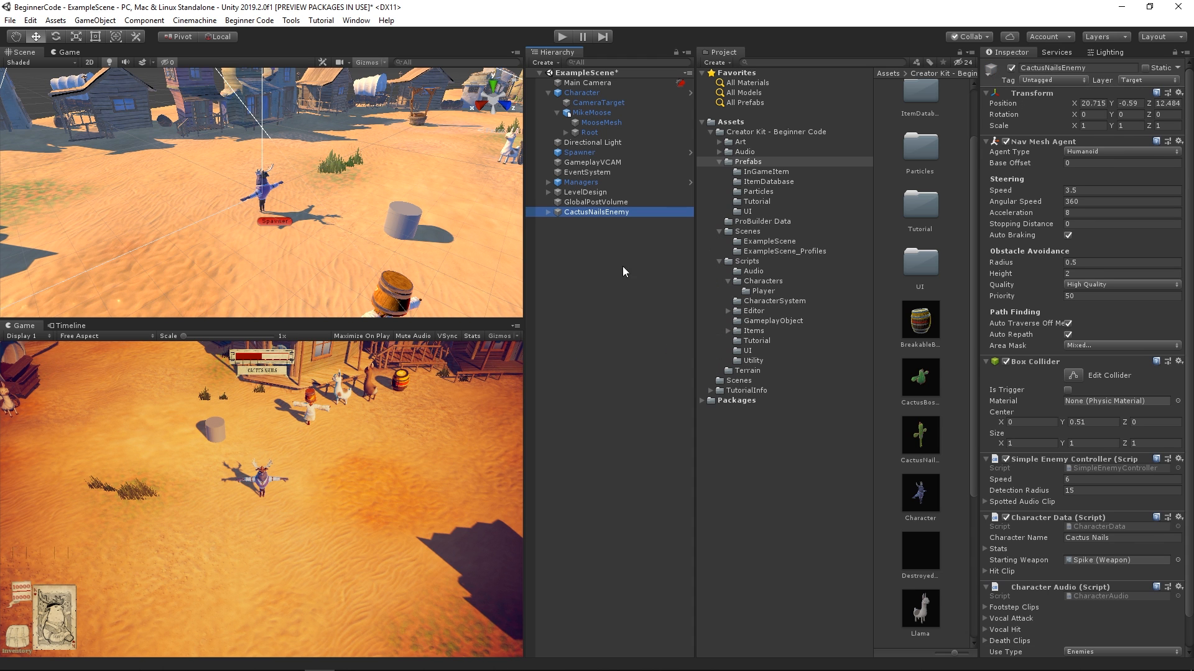
click(548, 211)
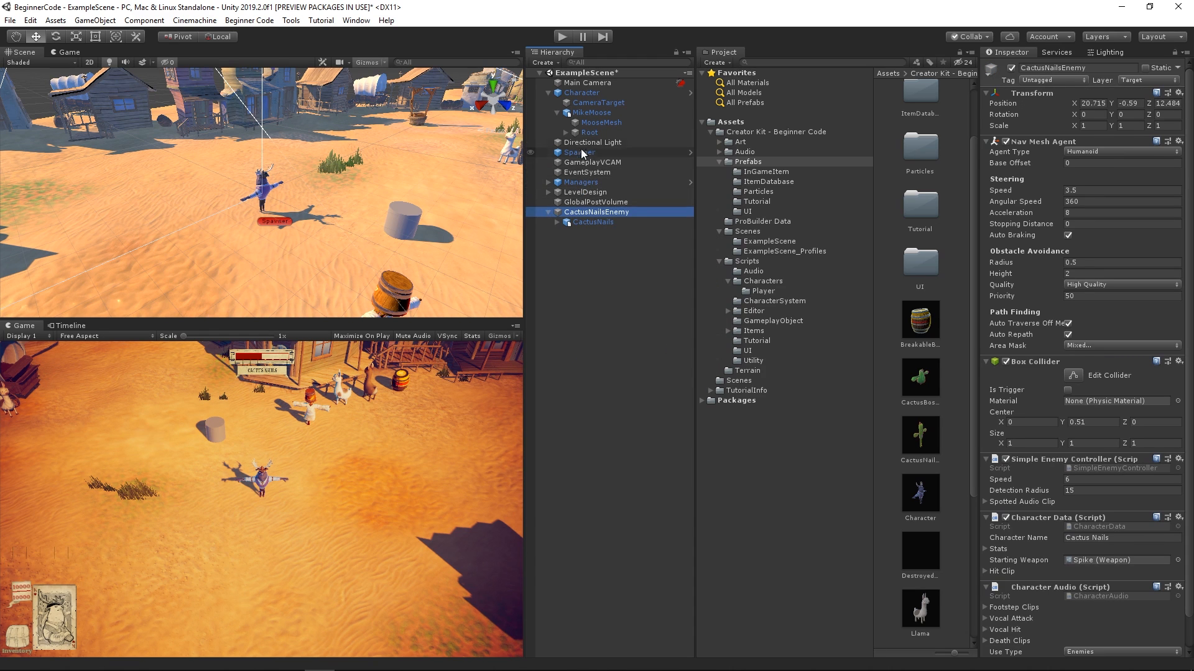
right_click(580, 92)
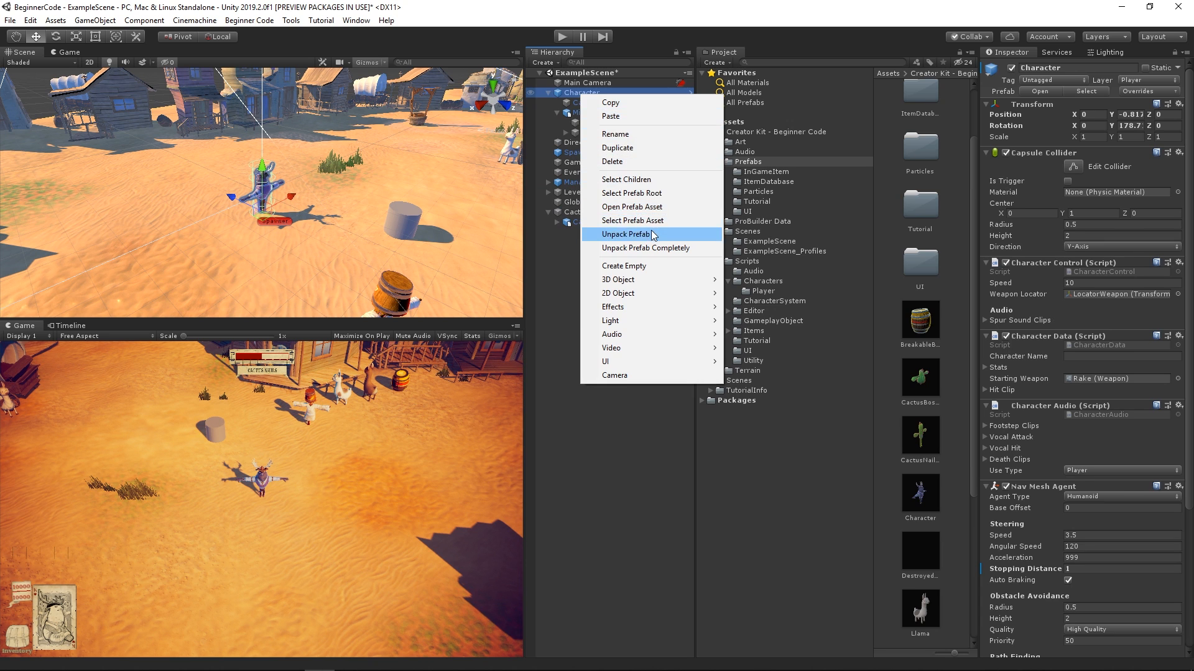
click(626, 233)
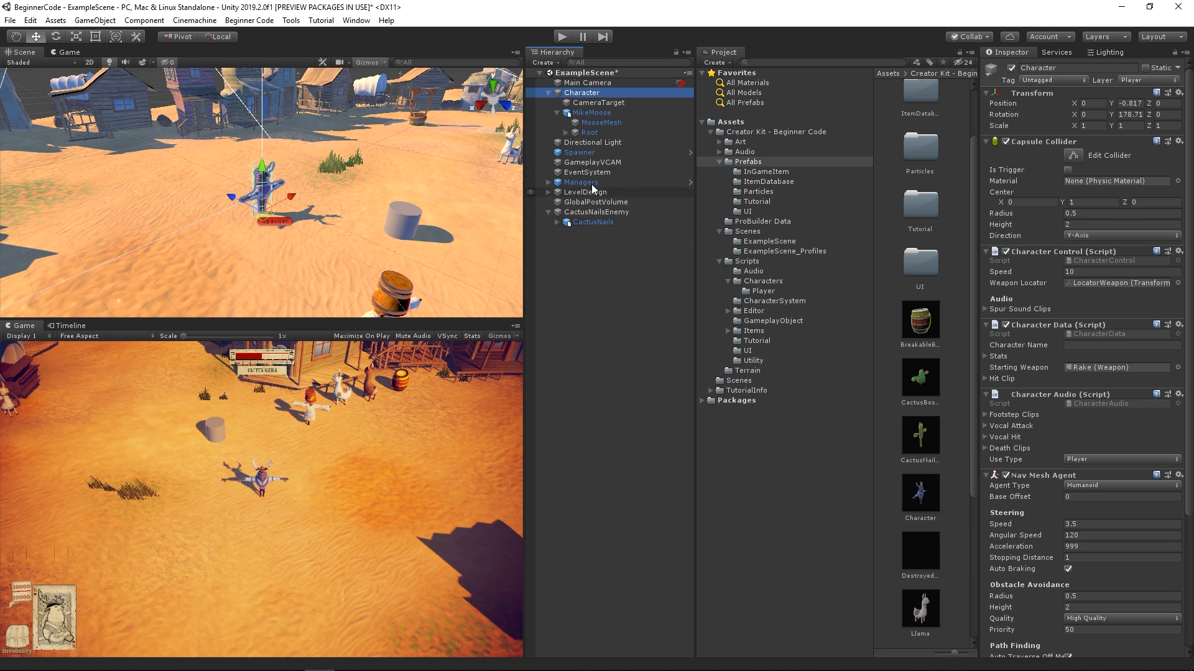
Select the MikeMoose model under Character for removal.
click(590, 112)
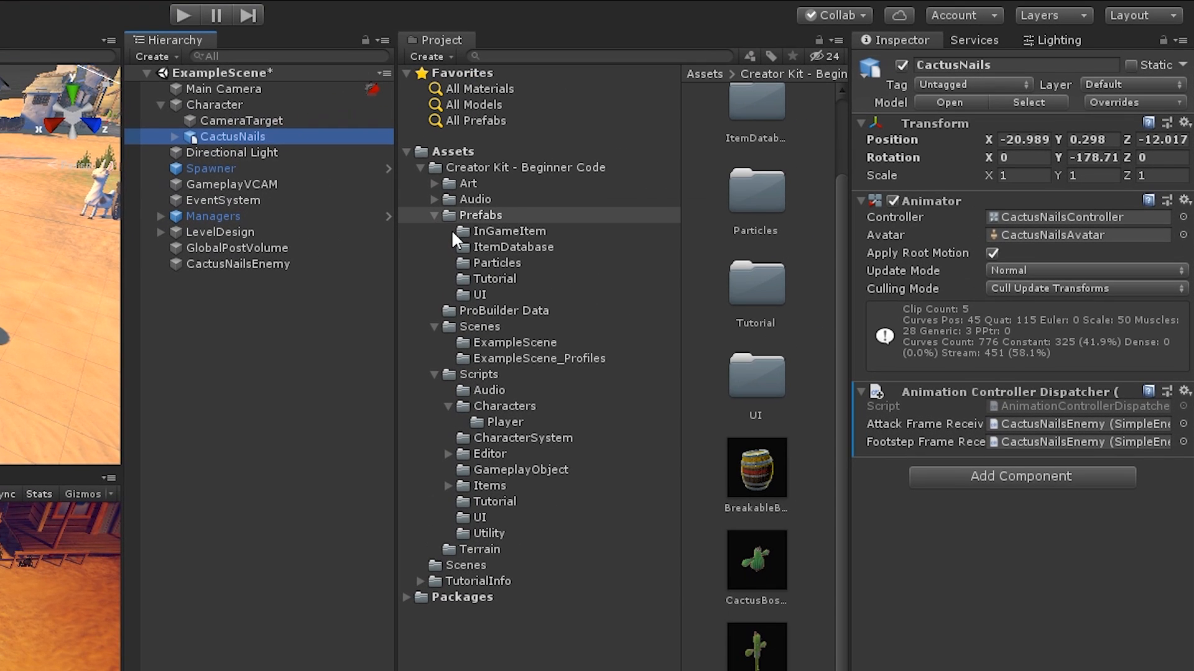
mouse_move(808, 253)
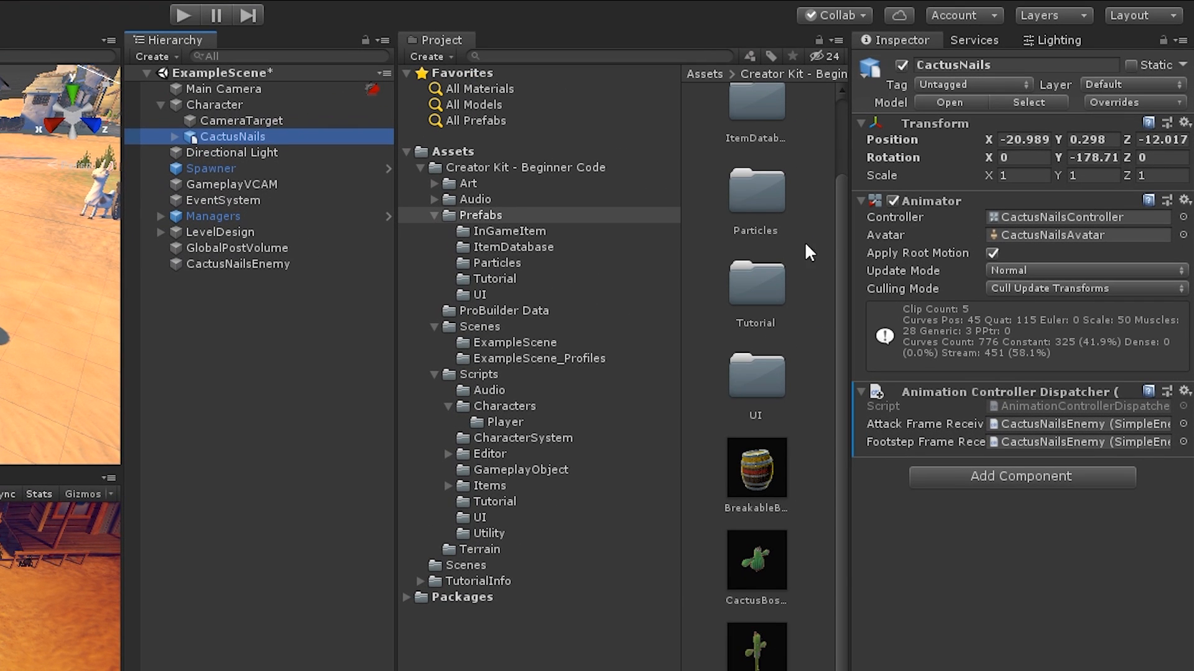
Reset the CactusNails Transform to zero and set its Tag to Player.
click(1185, 123)
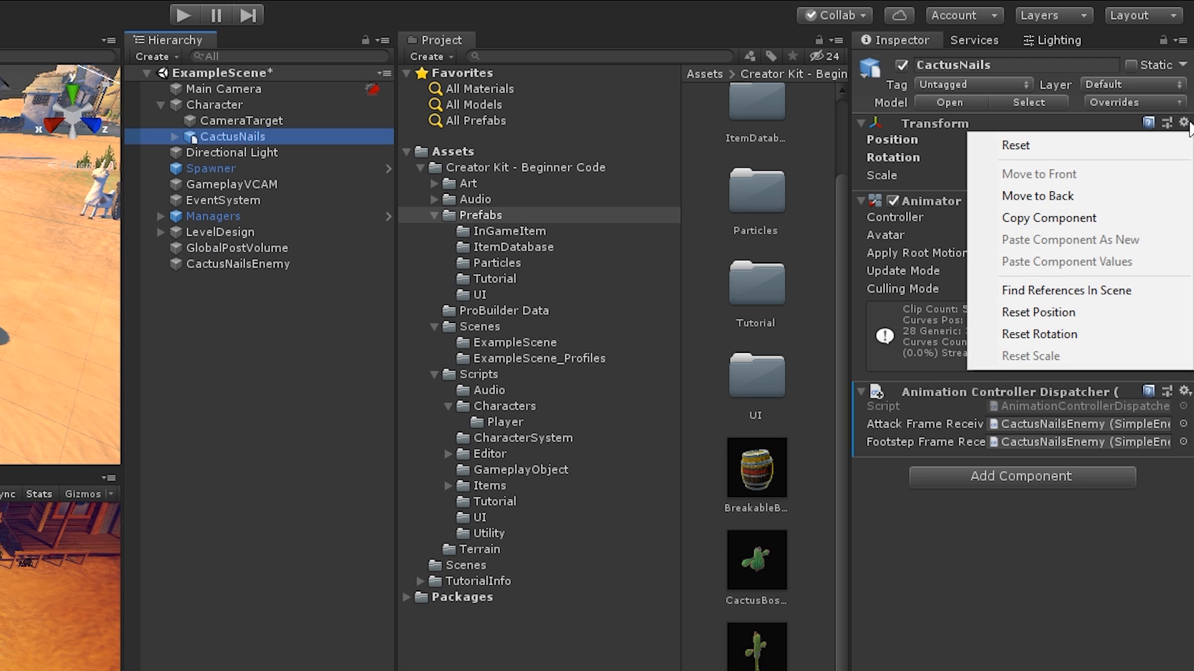
mouse_move(1105, 146)
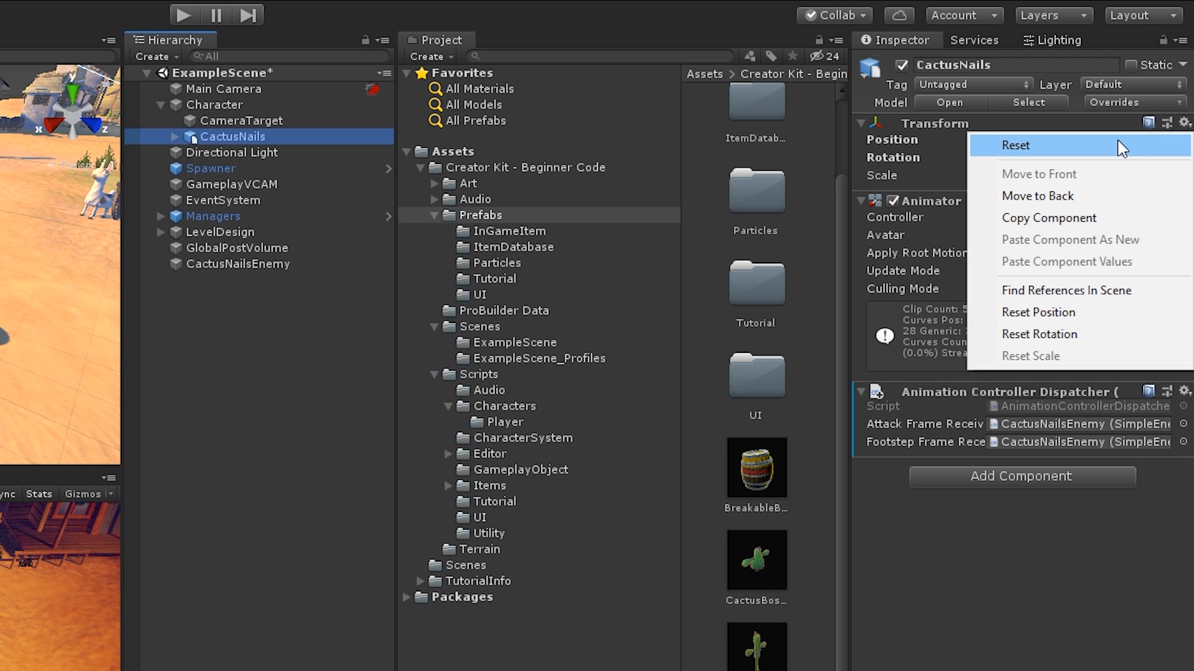
click(1015, 145)
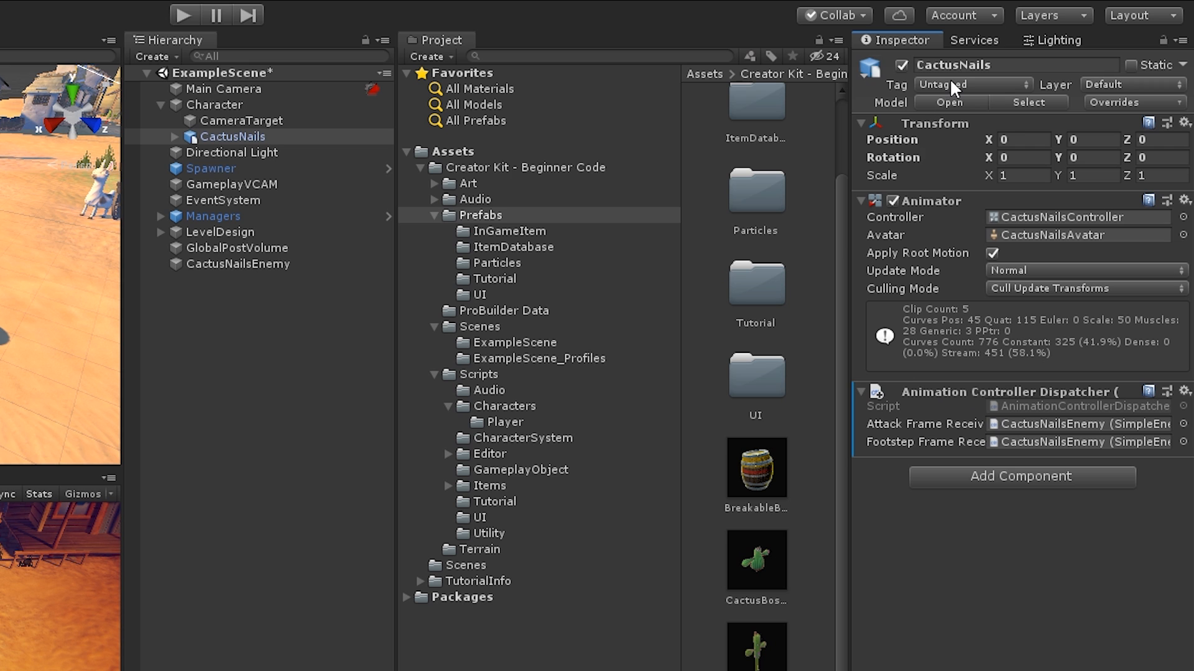
click(974, 84)
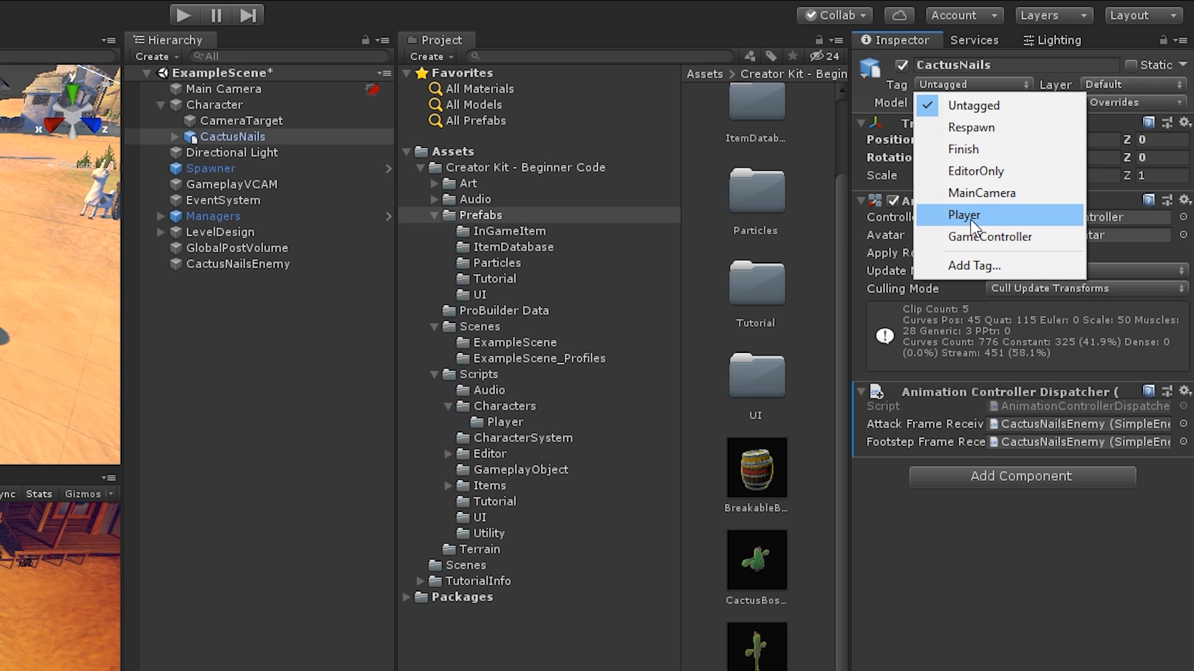
click(963, 214)
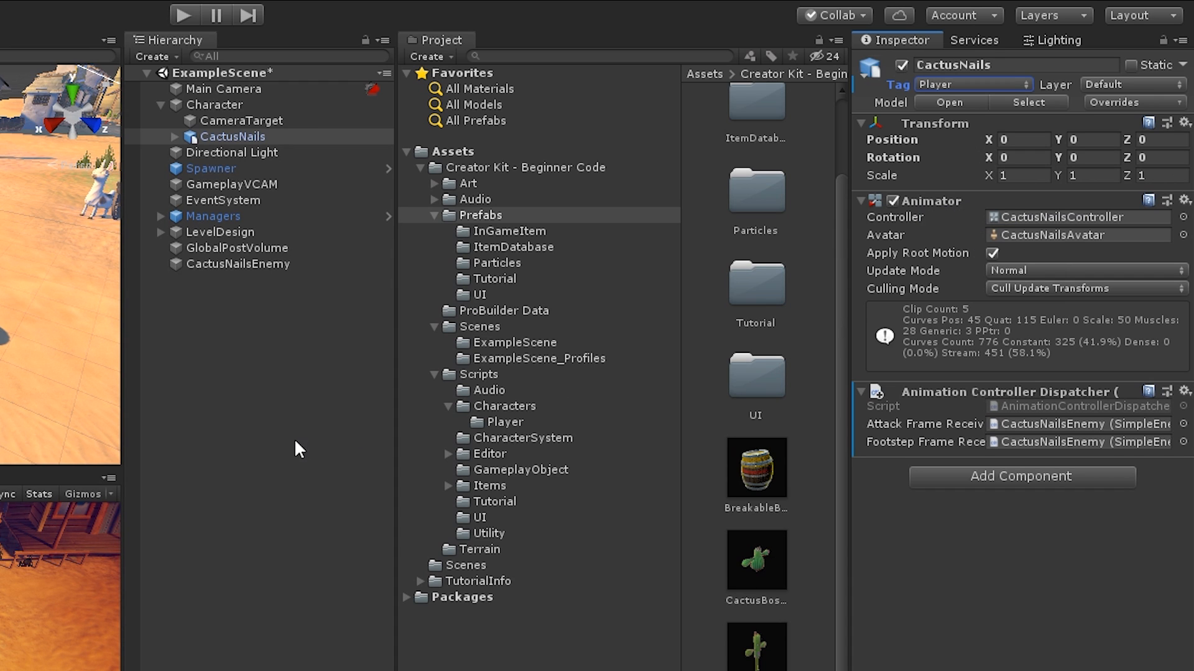
mouse_move(1008, 429)
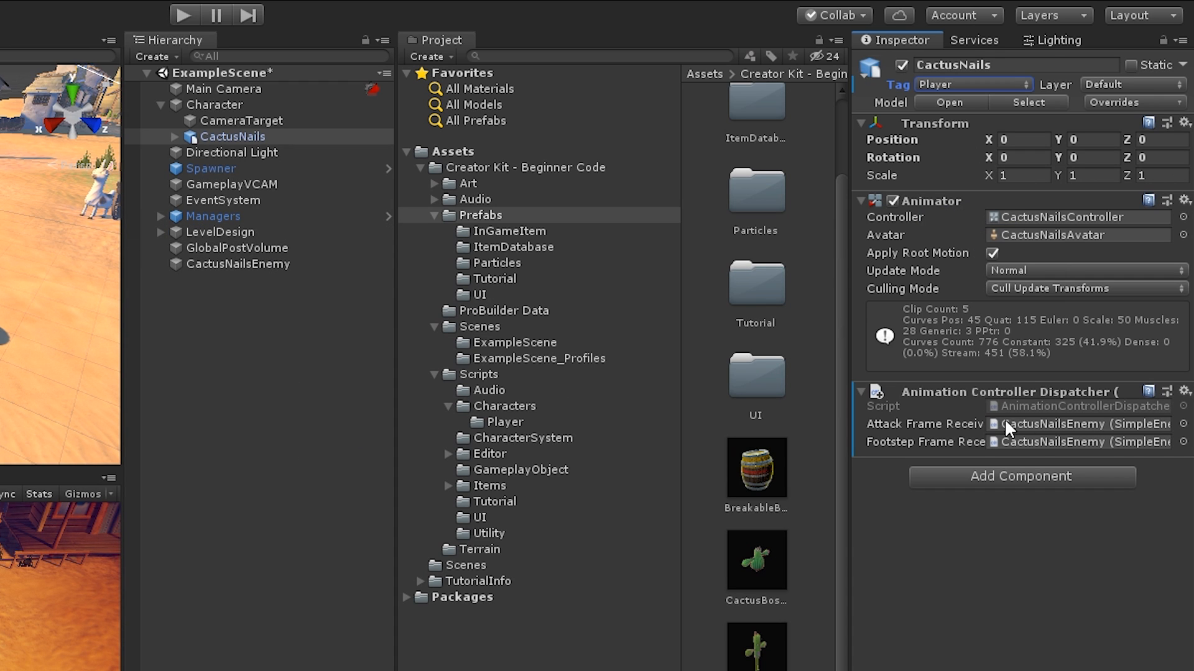
Run the scene in Play mode with Cactus Nails, then stop it.
click(216, 105)
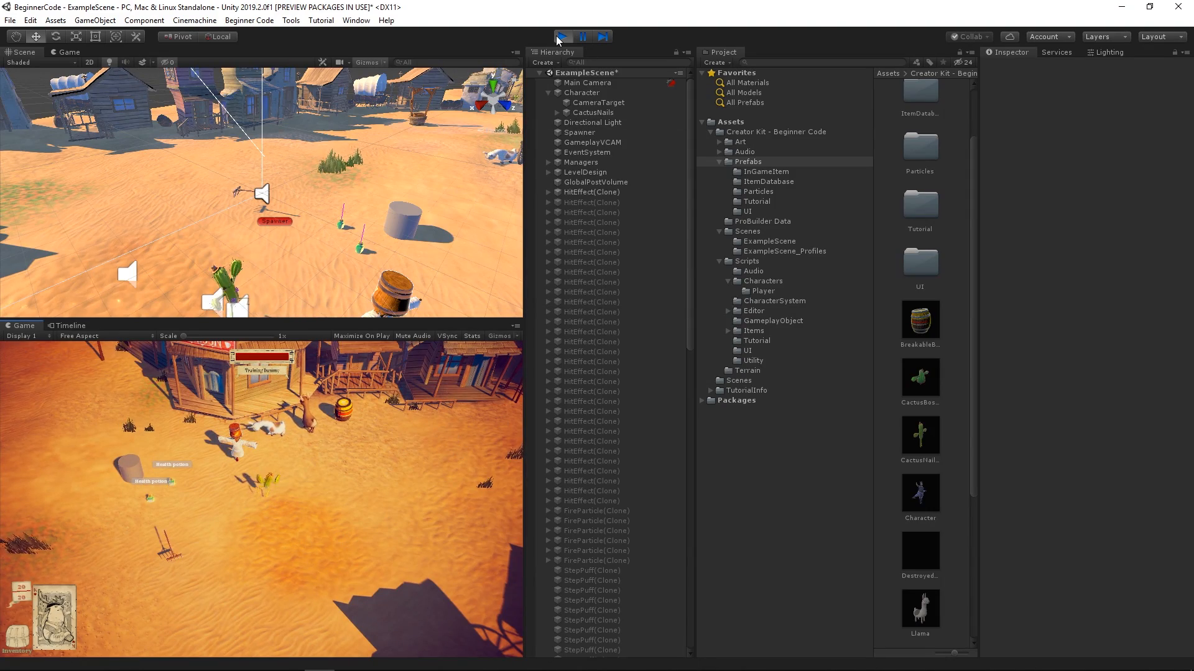
click(562, 36)
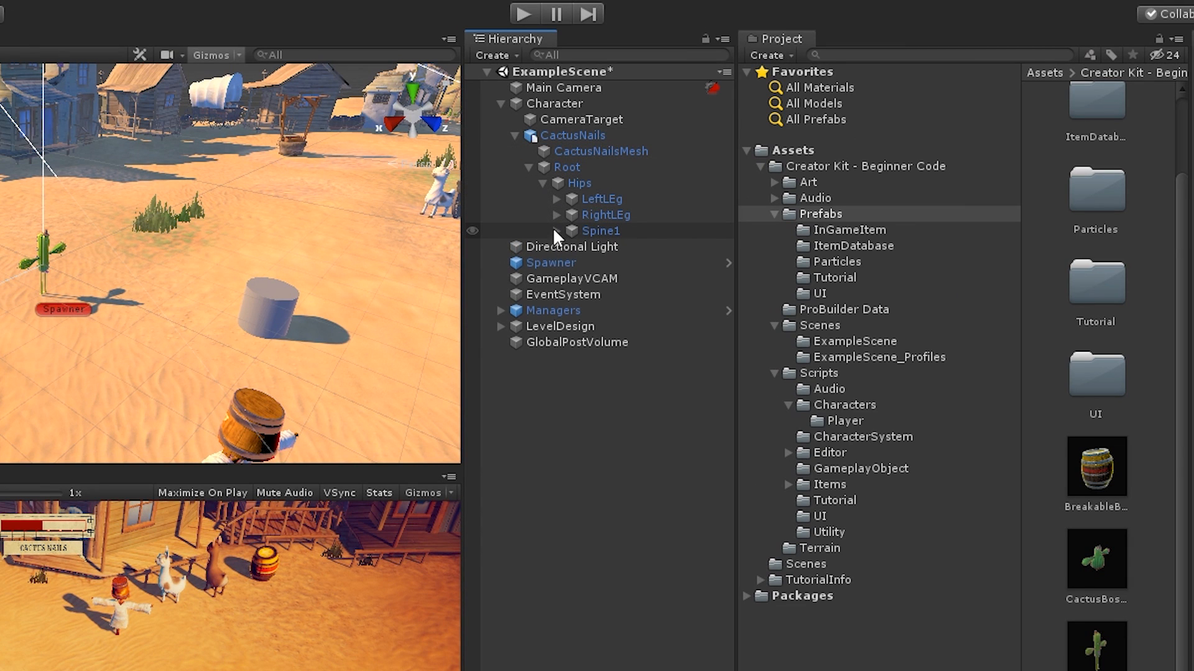
Expand the Spine1 and RightUpperArm bones to expose RightArmEND.
click(556, 231)
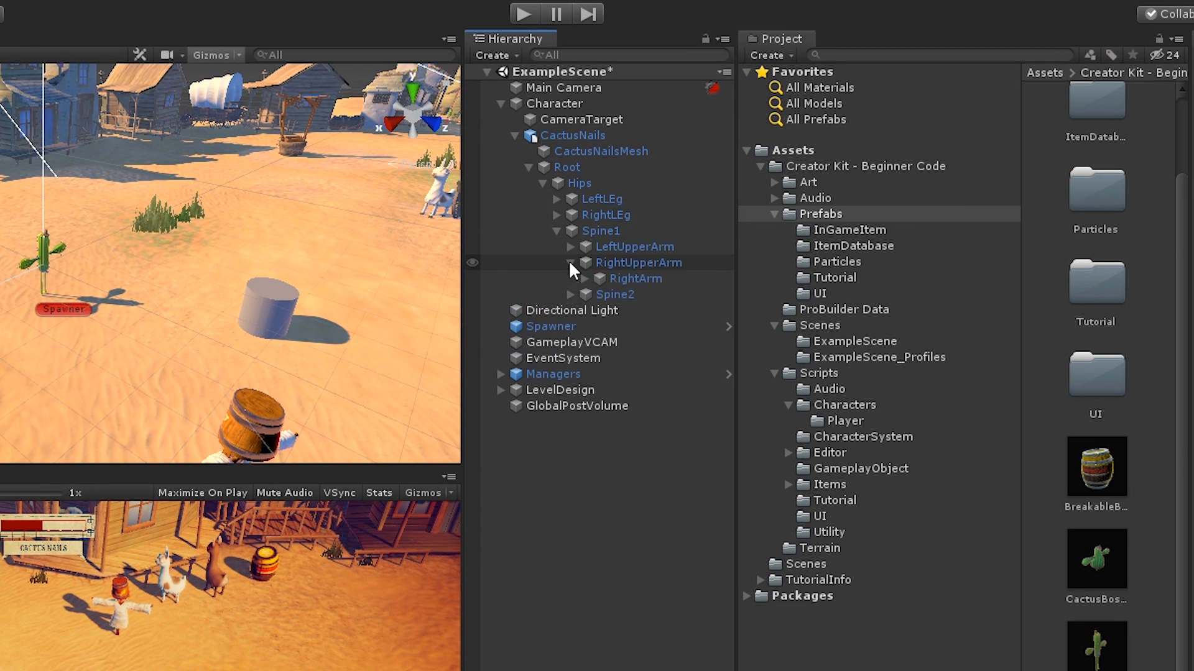
click(599, 278)
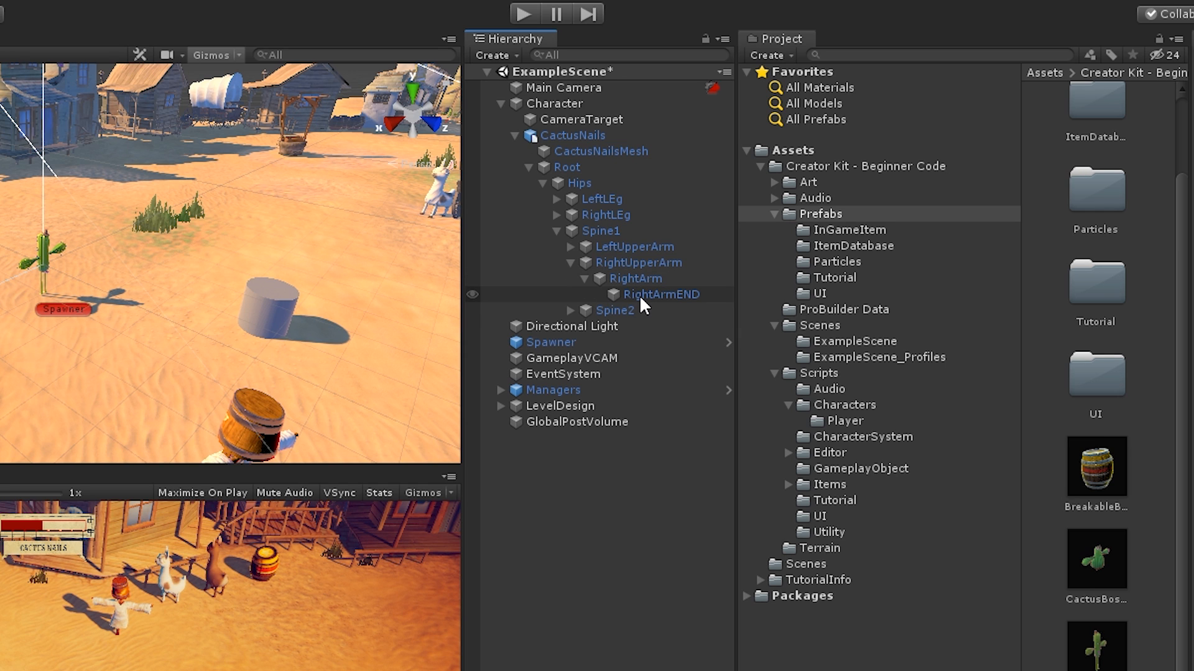
Create an empty WeaponHolder under RightArmEND and assign it as Character's Weapon Locator.
right_click(660, 295)
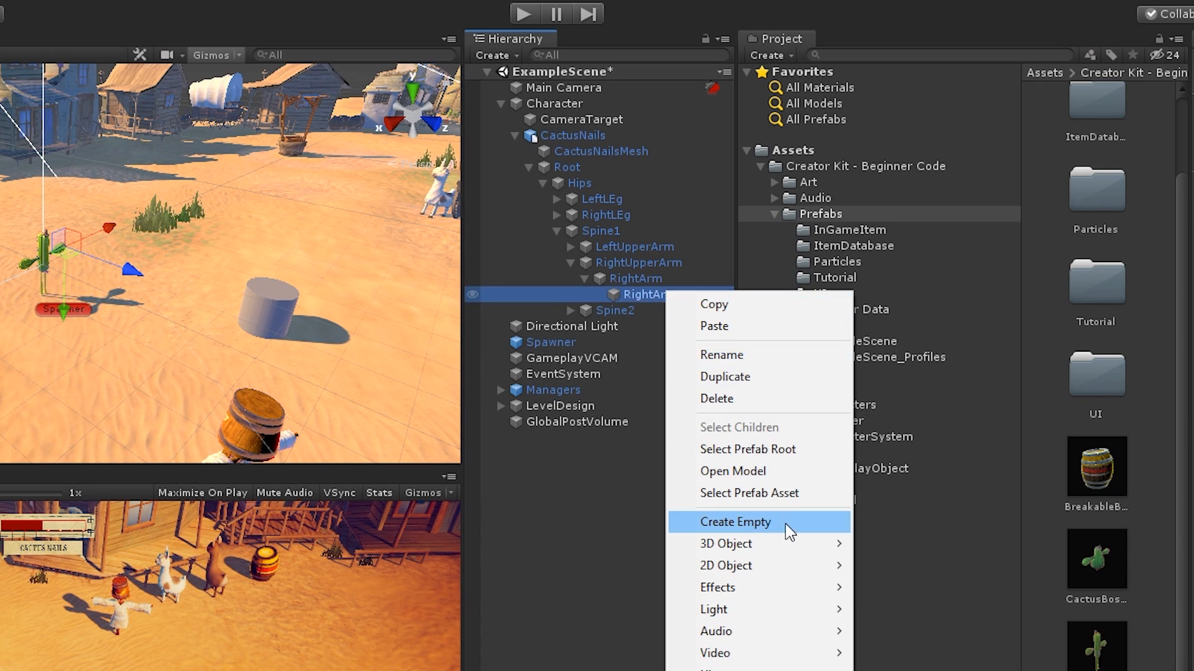
click(735, 522)
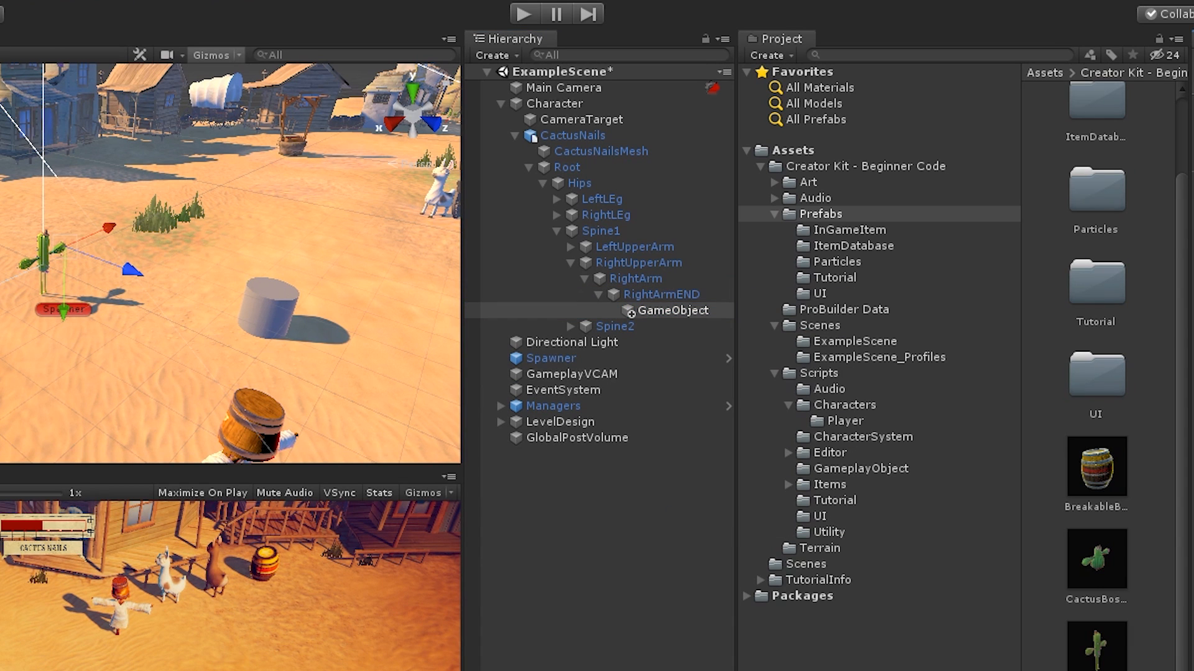
click(556, 103)
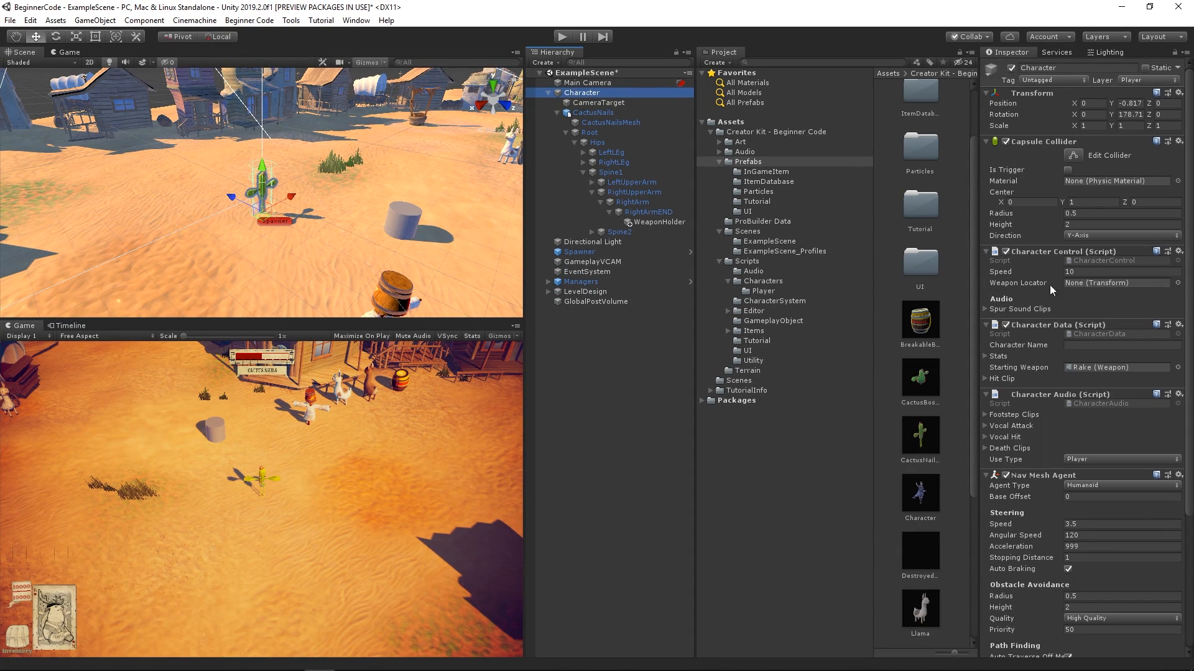
click(1115, 282)
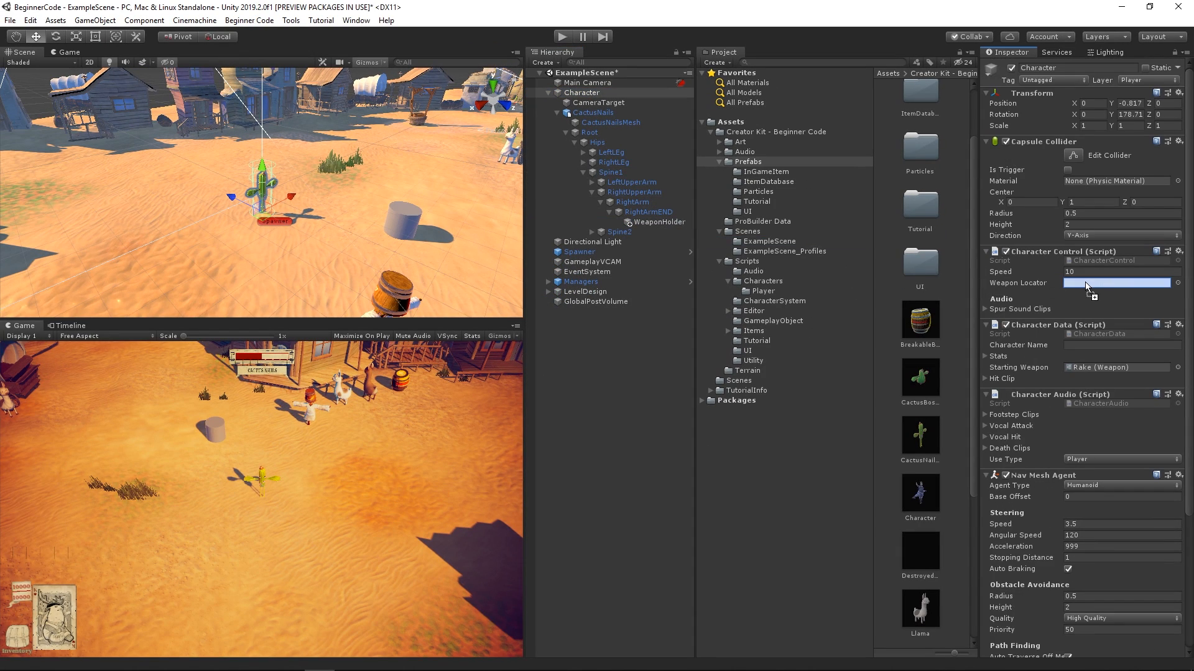